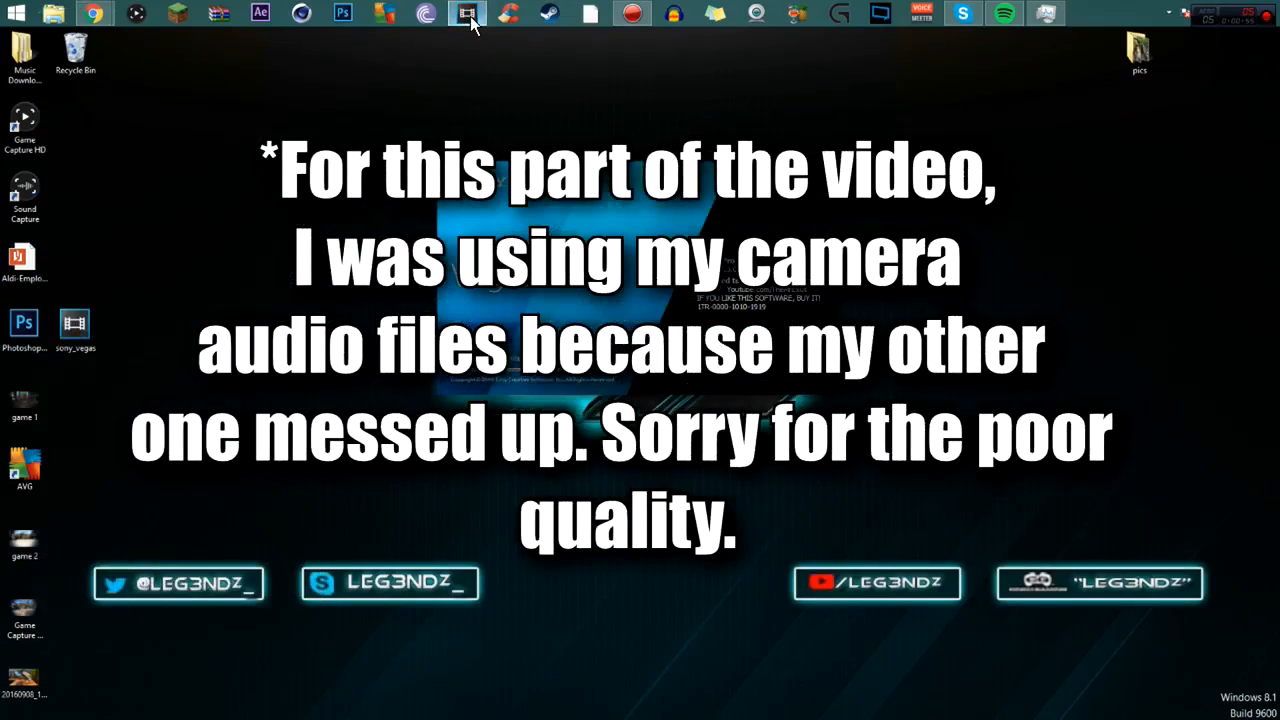
Launch Vegas Pro from the taskbar into a new, empty untitled project
{"action": "left_click", "coordinate": [467, 13]}
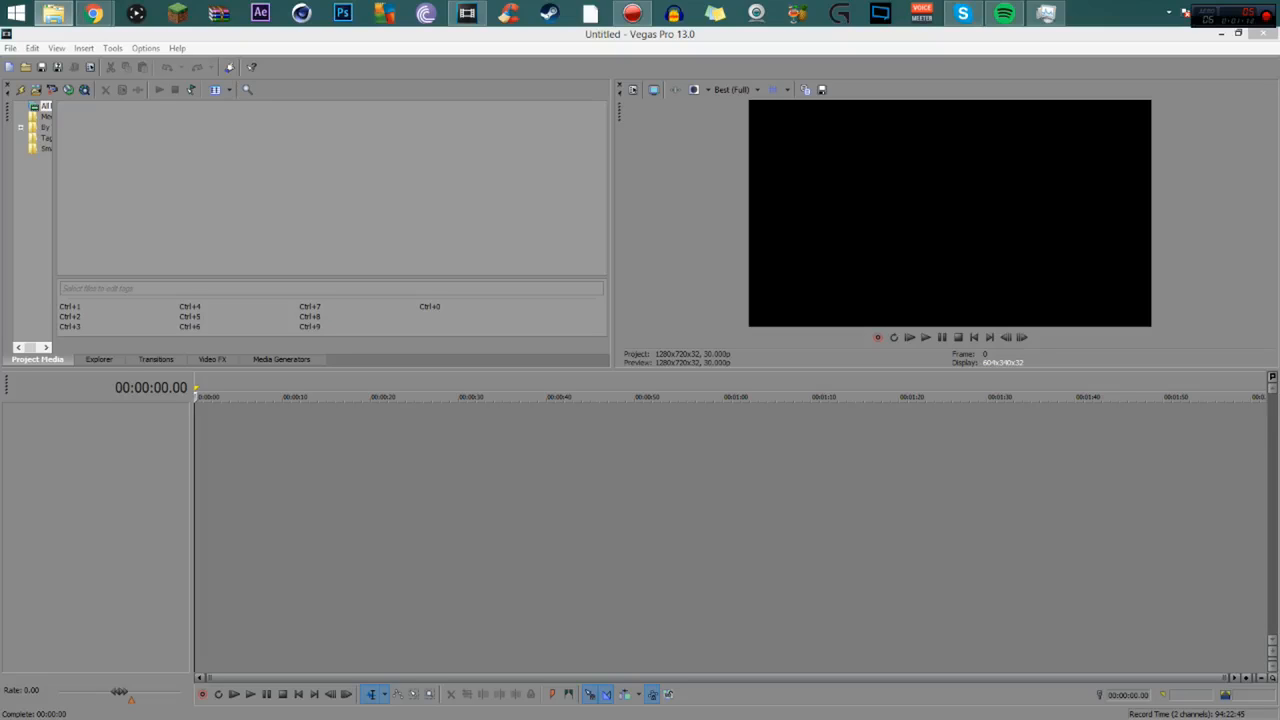
{"action": "mouse_move", "coordinate": [480, 220]}
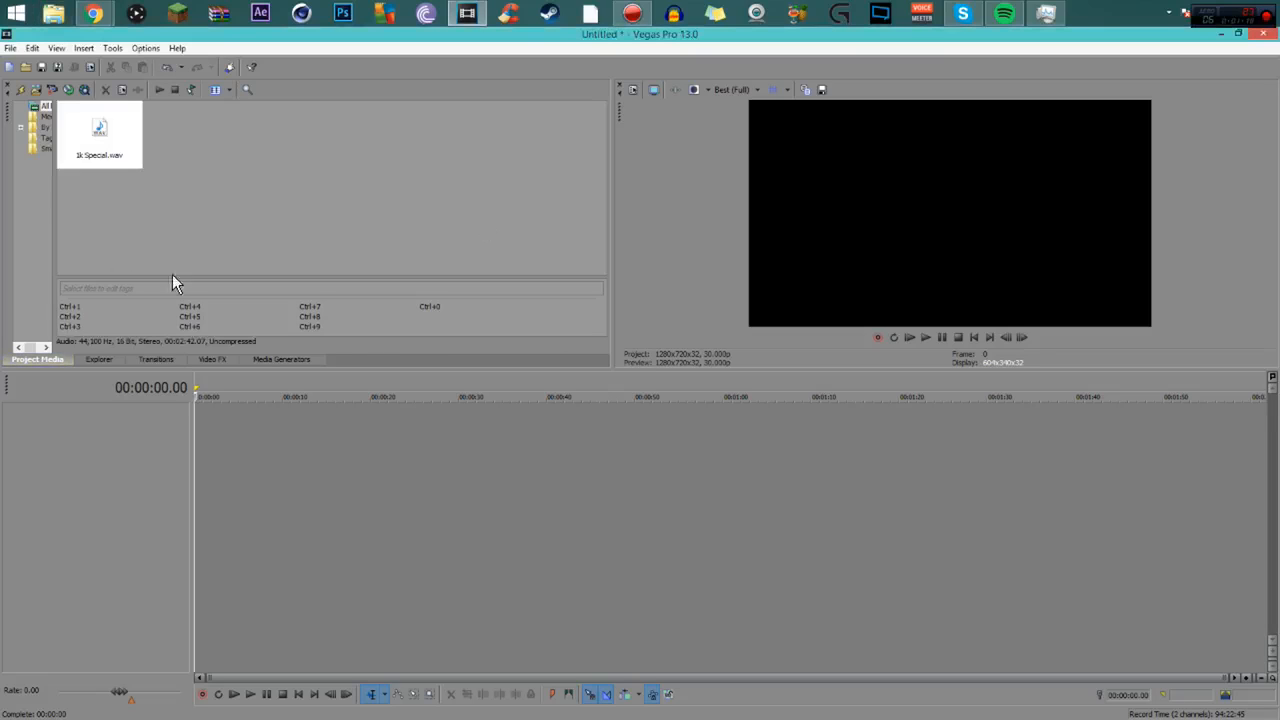
{"action": "mouse_move", "coordinate": [763, 125]}
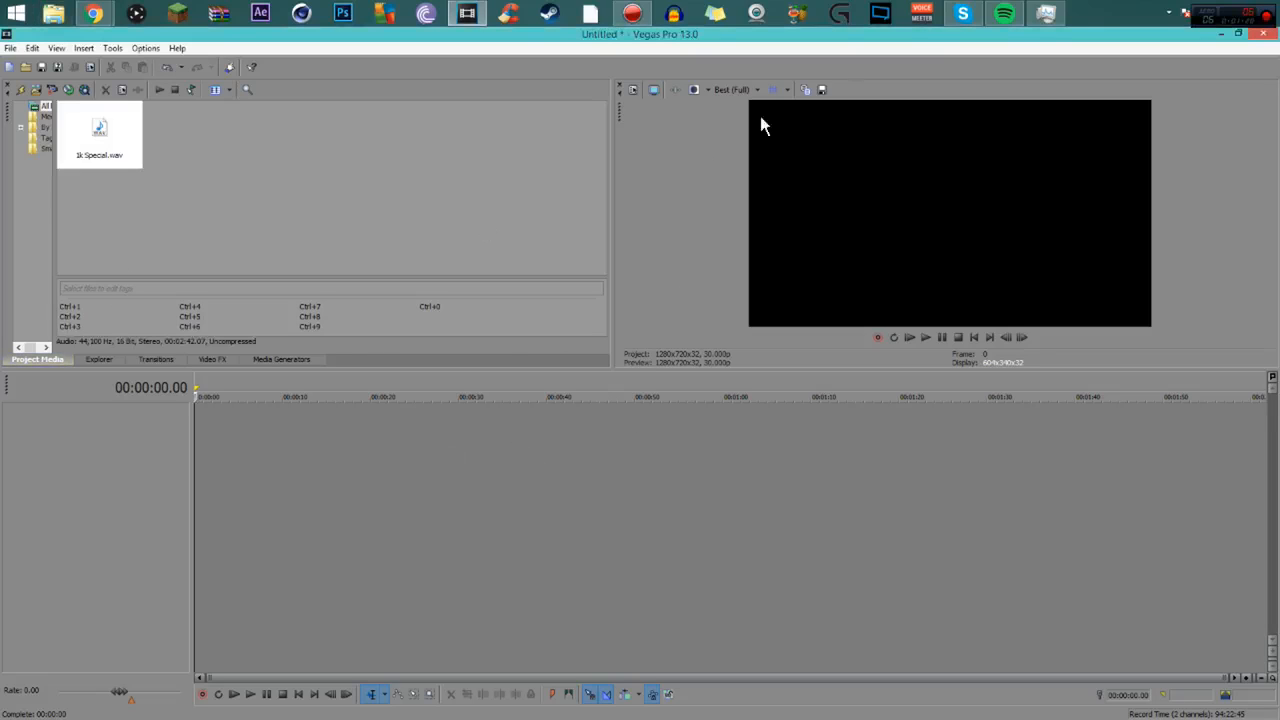
{"action": "mouse_move", "coordinate": [770, 216]}
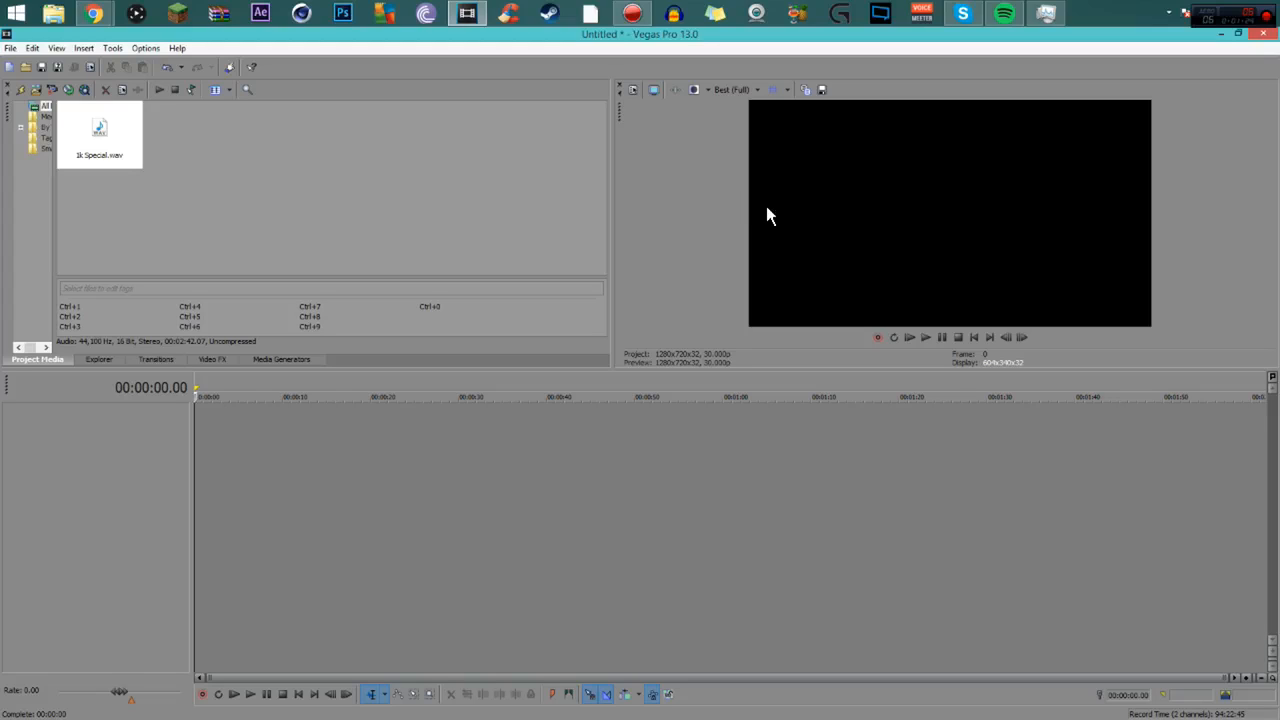
Bring 1k Special.wav into the Project Media window
{"action": "left_click", "coordinate": [99, 135]}
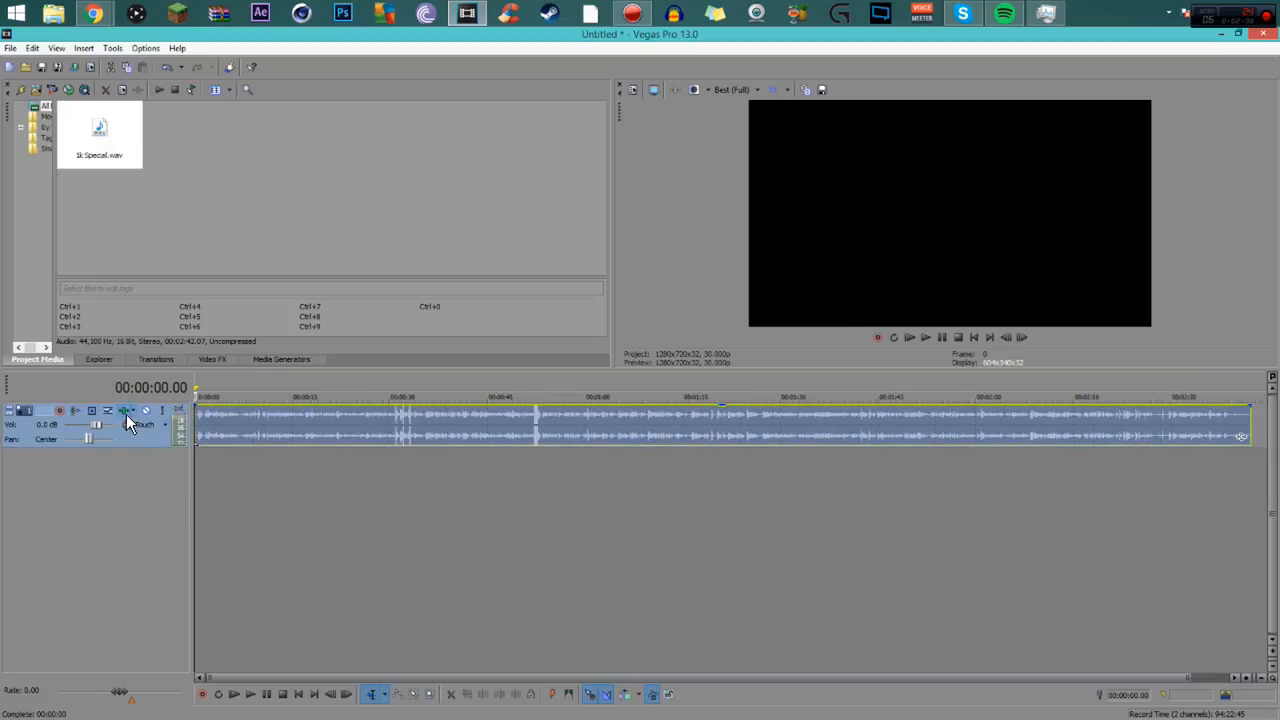
{"action": "mouse_move", "coordinate": [127, 411]}
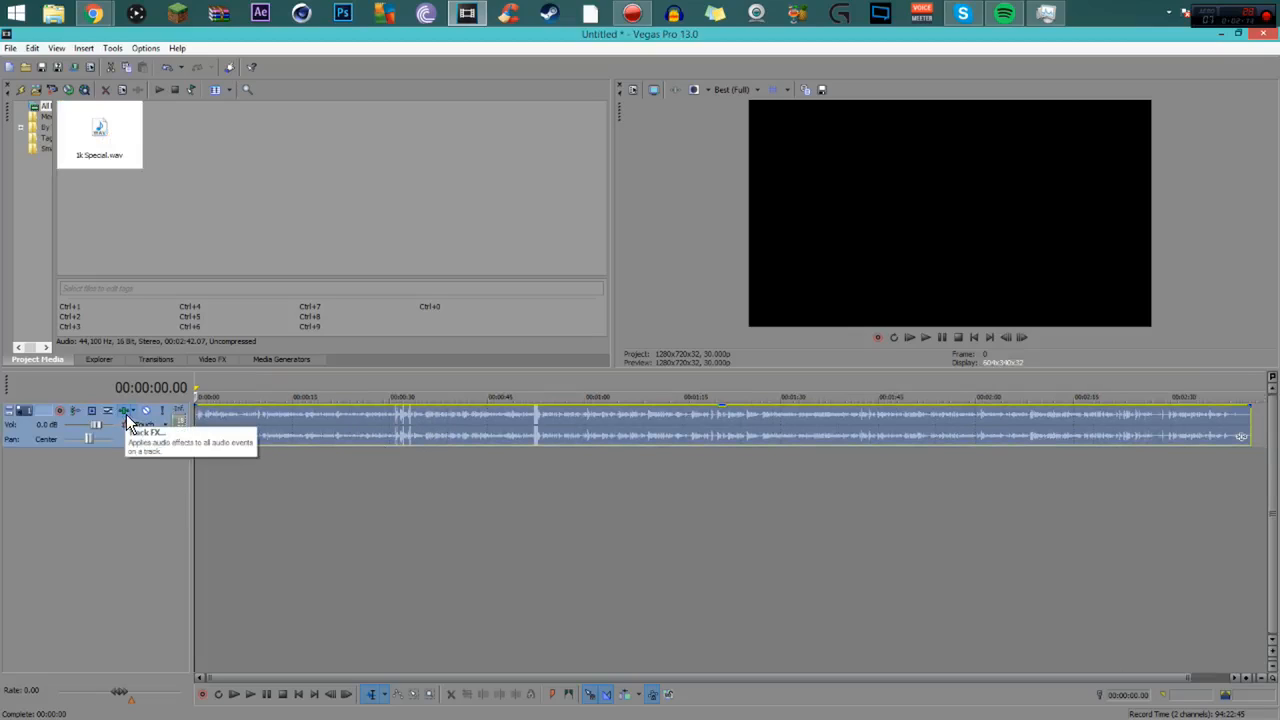
{"action": "mouse_move", "coordinate": [128, 420]}
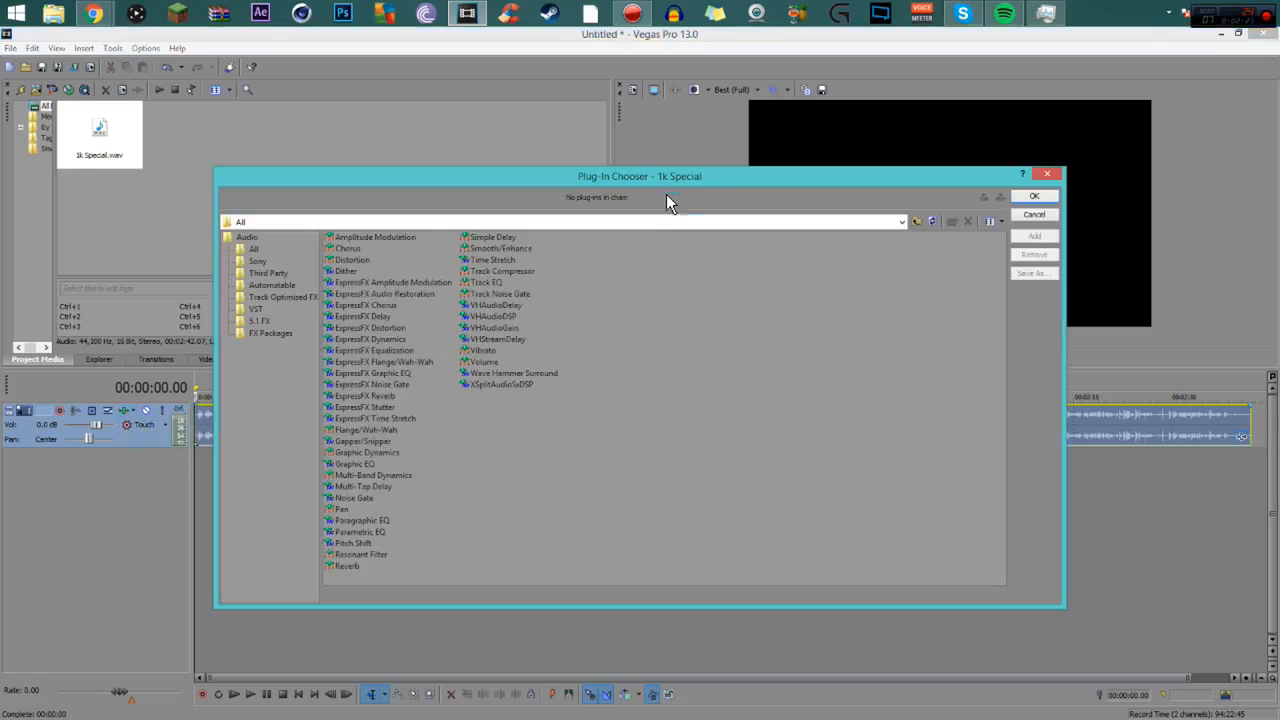
Add Track EQ to the plug-in chain alongside Track Compressor and confirm the track effects
{"action": "left_click", "coordinate": [502, 271]}
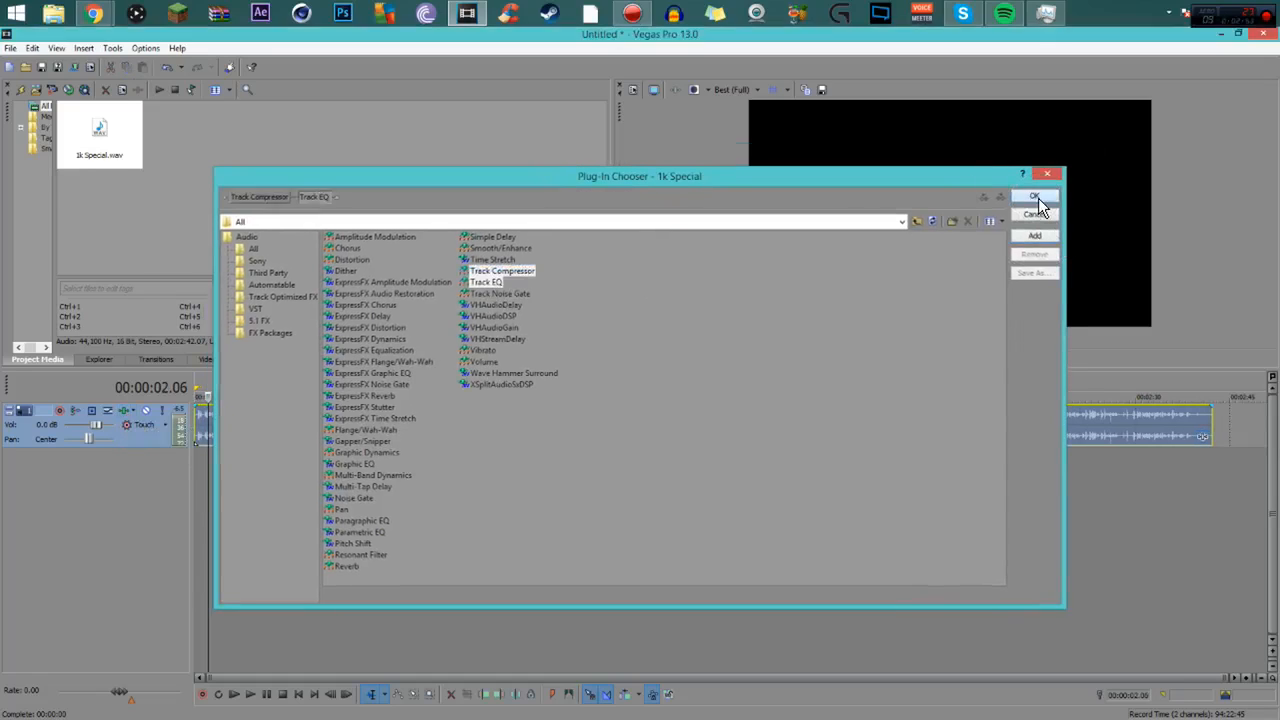
{"action": "left_click", "coordinate": [1034, 196]}
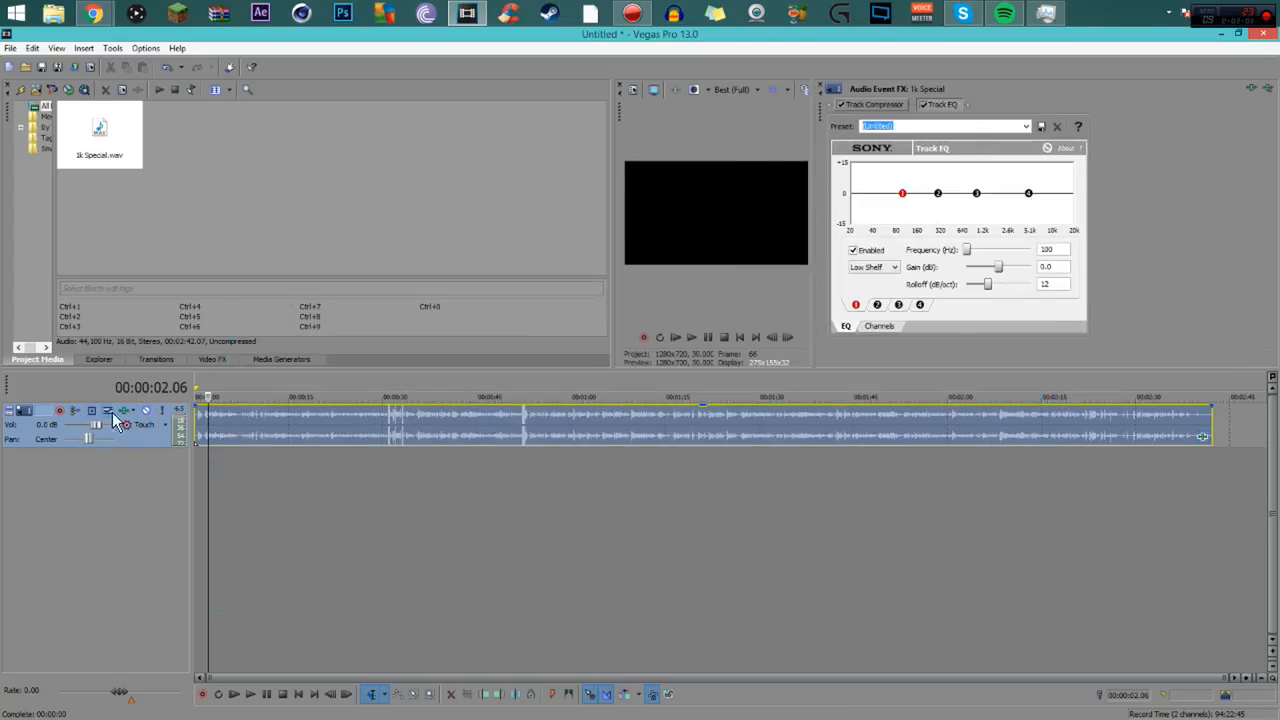
{"action": "mouse_move", "coordinate": [125, 410]}
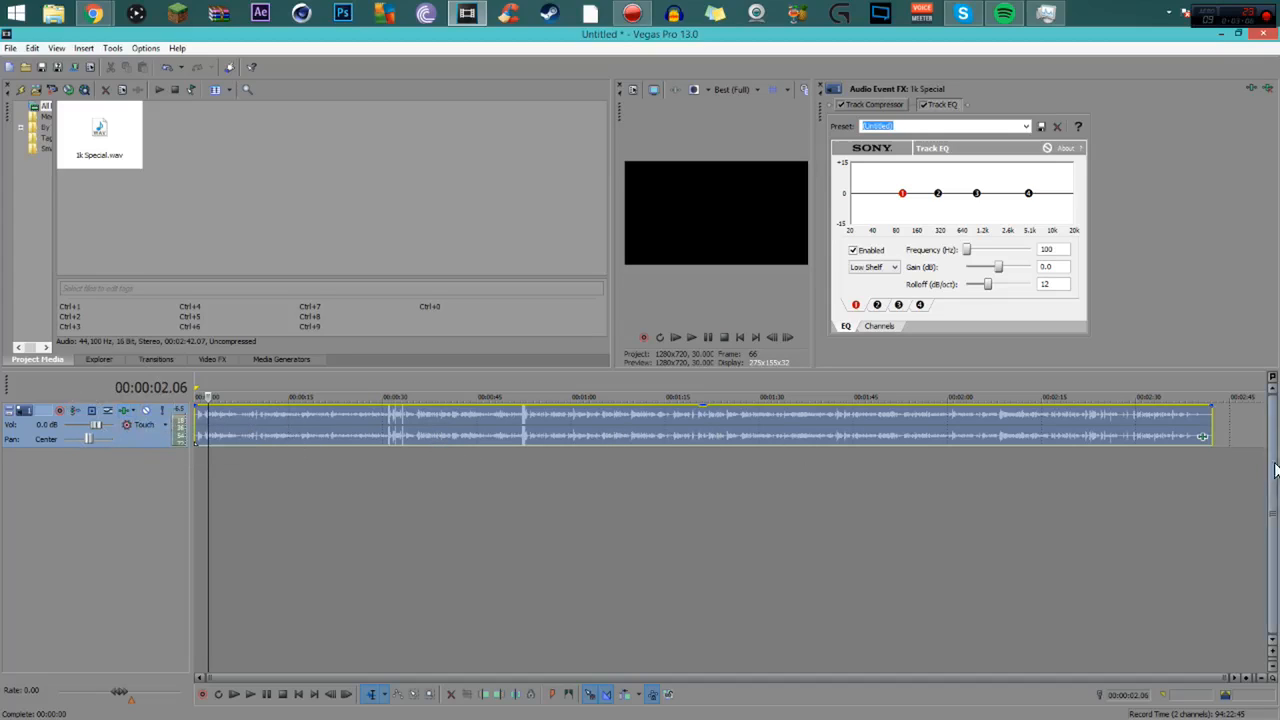
{"action": "mouse_move", "coordinate": [530, 358]}
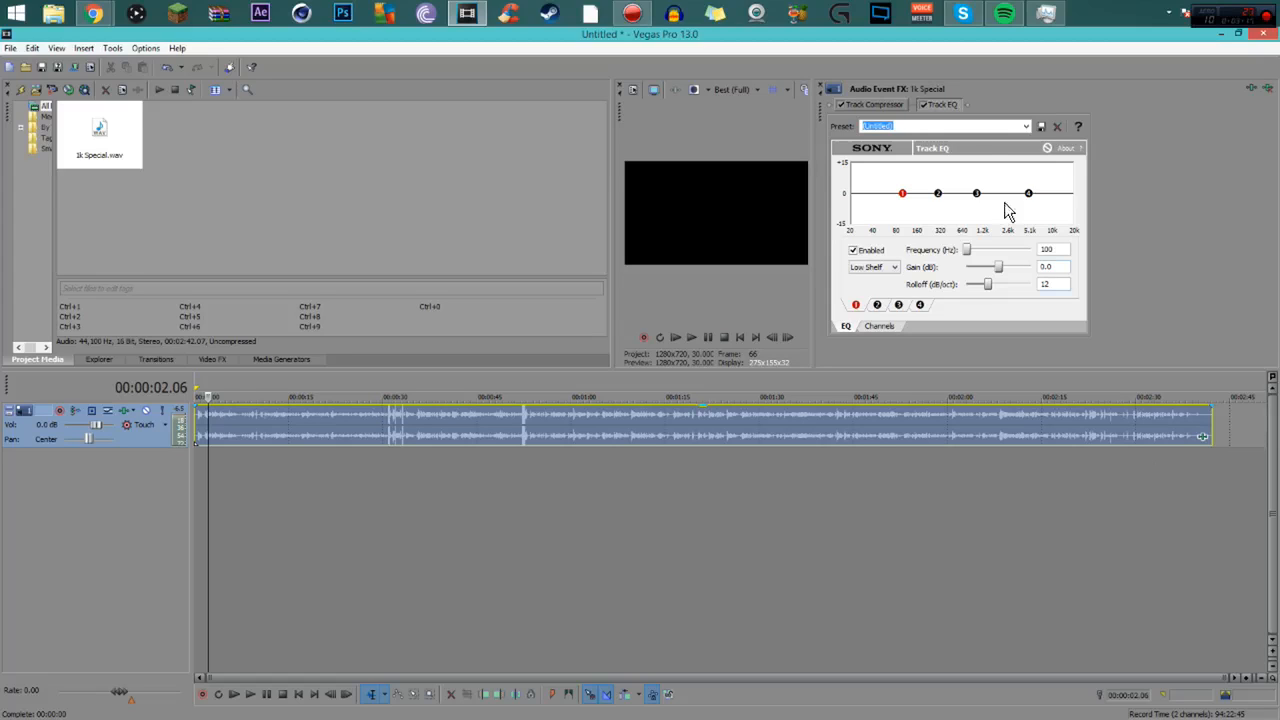
{"action": "mouse_move", "coordinate": [975, 120]}
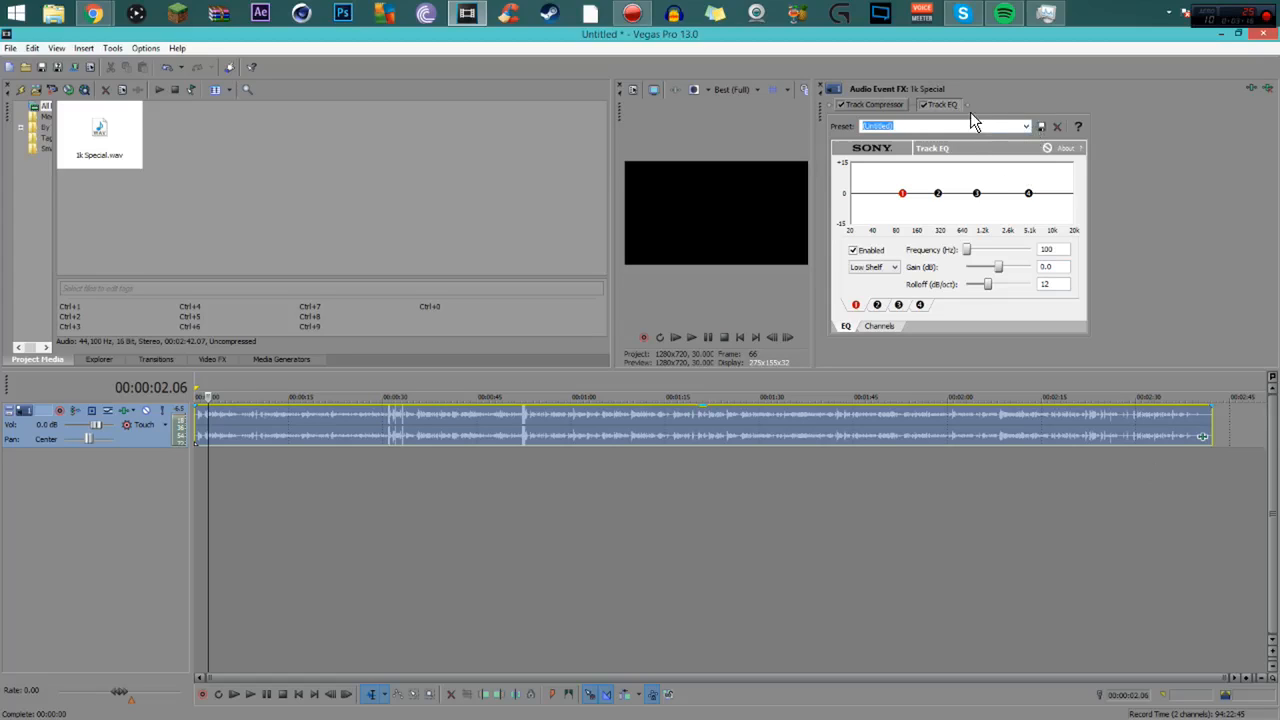
Show the Track Compressor settings with their default threshold, amount, attack and release
{"action": "left_click", "coordinate": [1025, 126]}
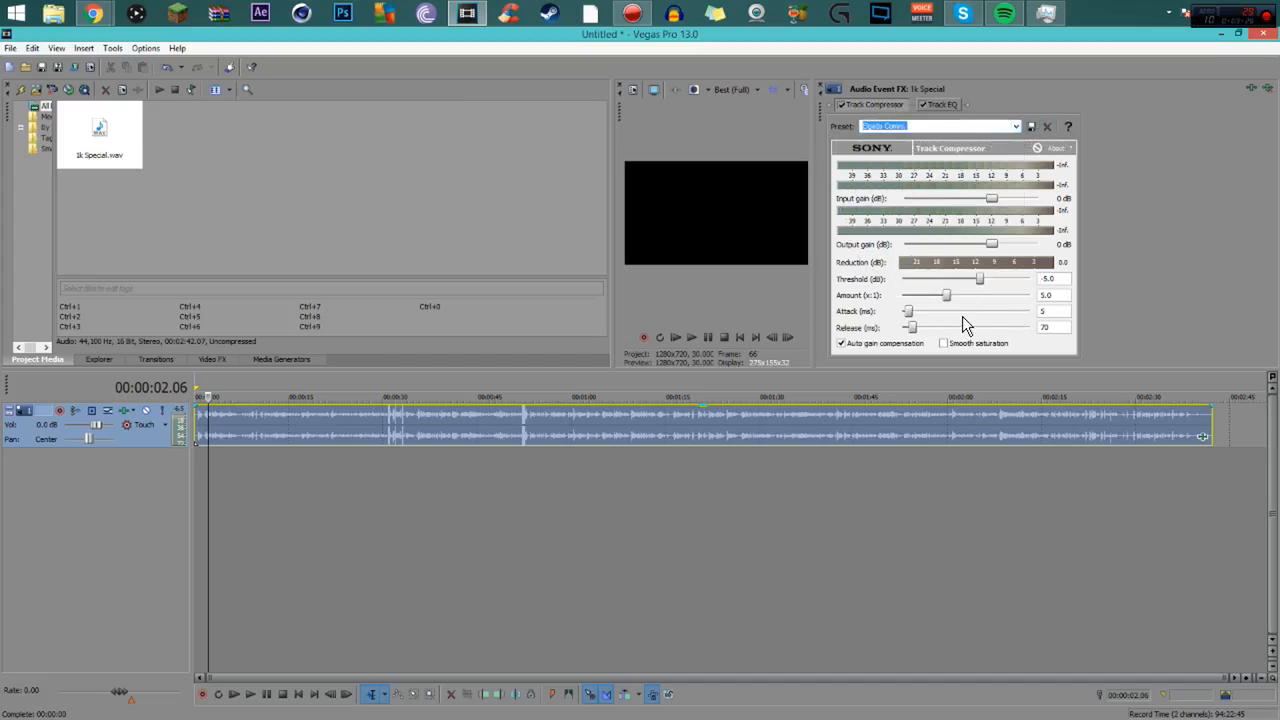
Reset the compressor, raise its Amount to 3.0, then return to the Track EQ settings
{"action": "left_click", "coordinate": [1017, 126]}
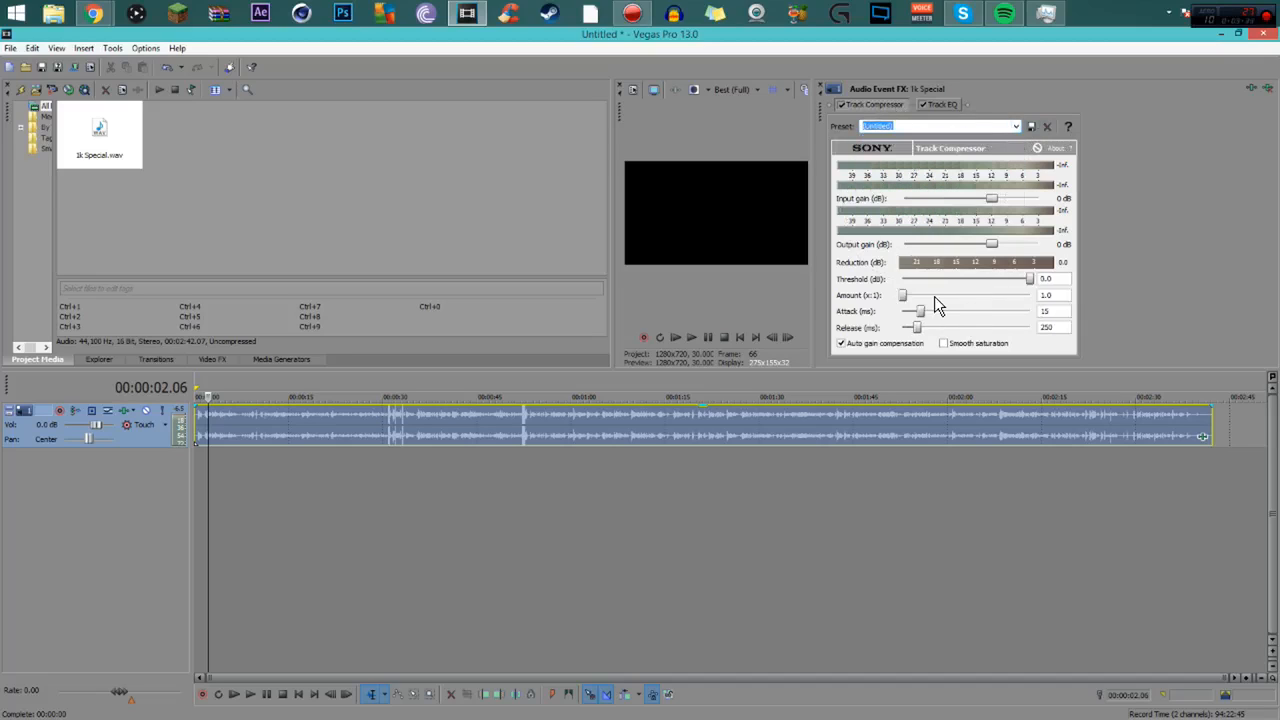
{"action": "left_click_drag", "start_coordinate": [903, 294], "coordinate": [928, 294]}
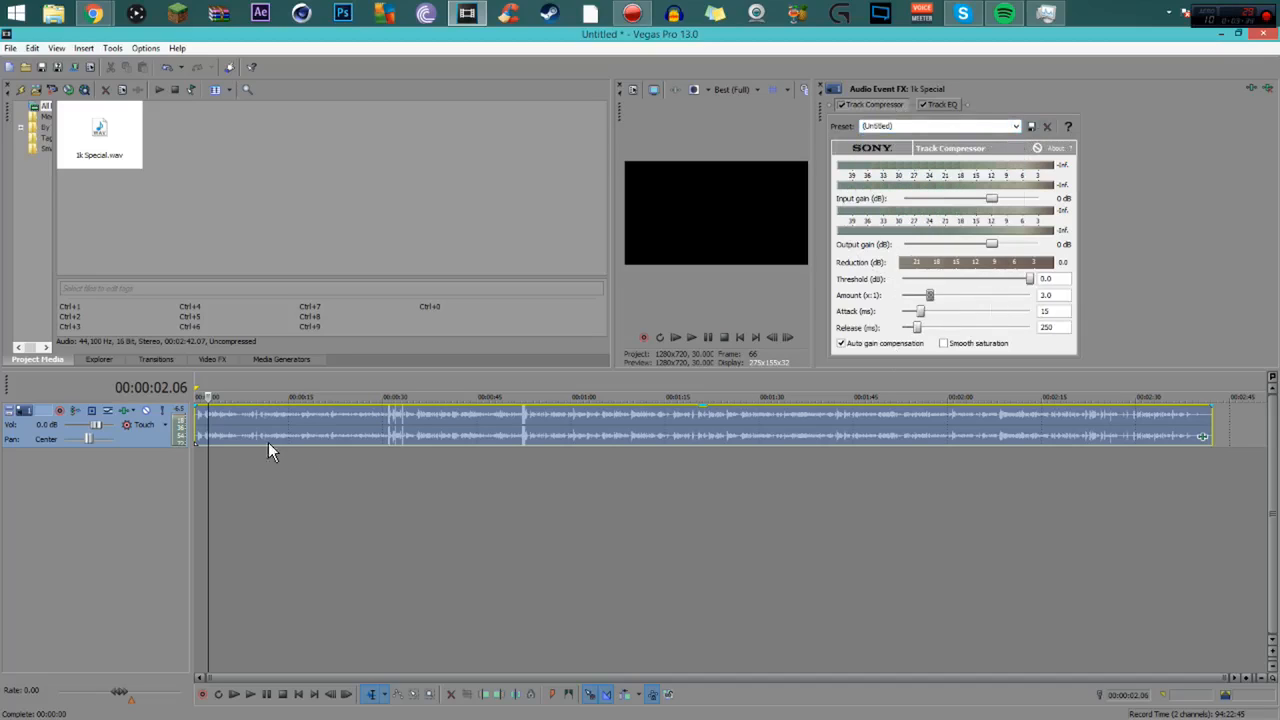
{"action": "left_click", "coordinate": [938, 104]}
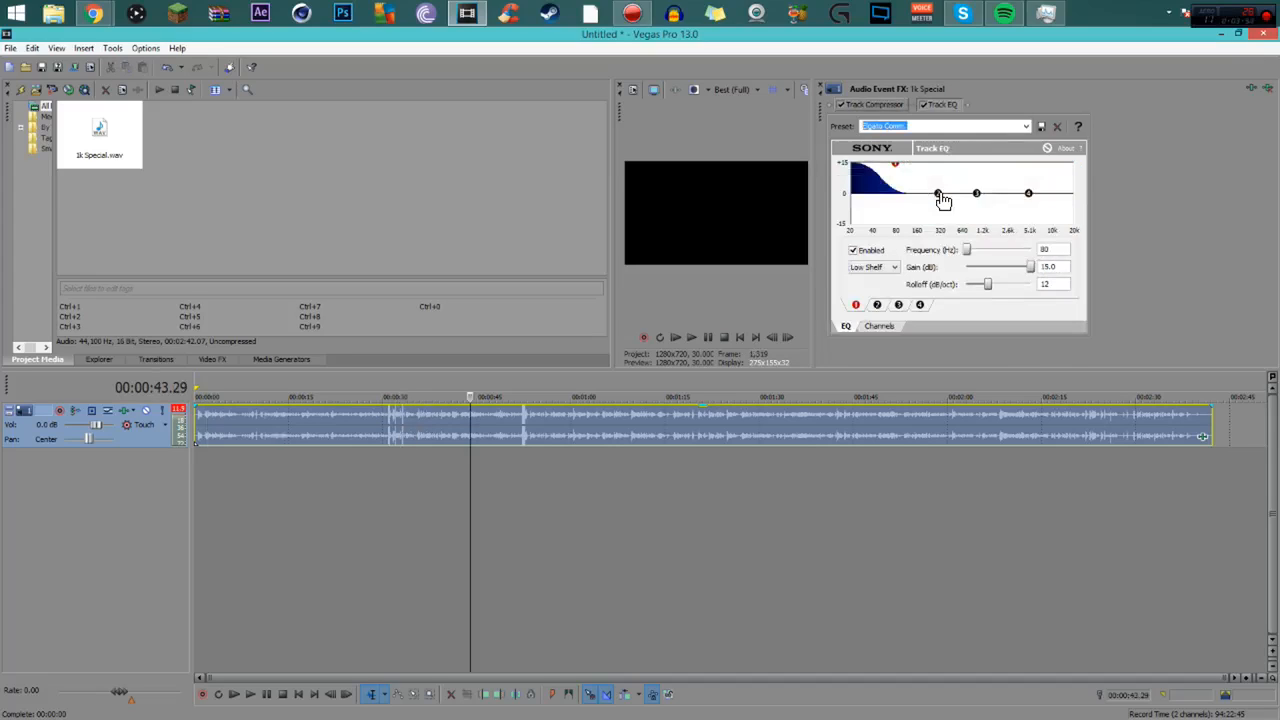
{"action": "mouse_move", "coordinate": [950, 165]}
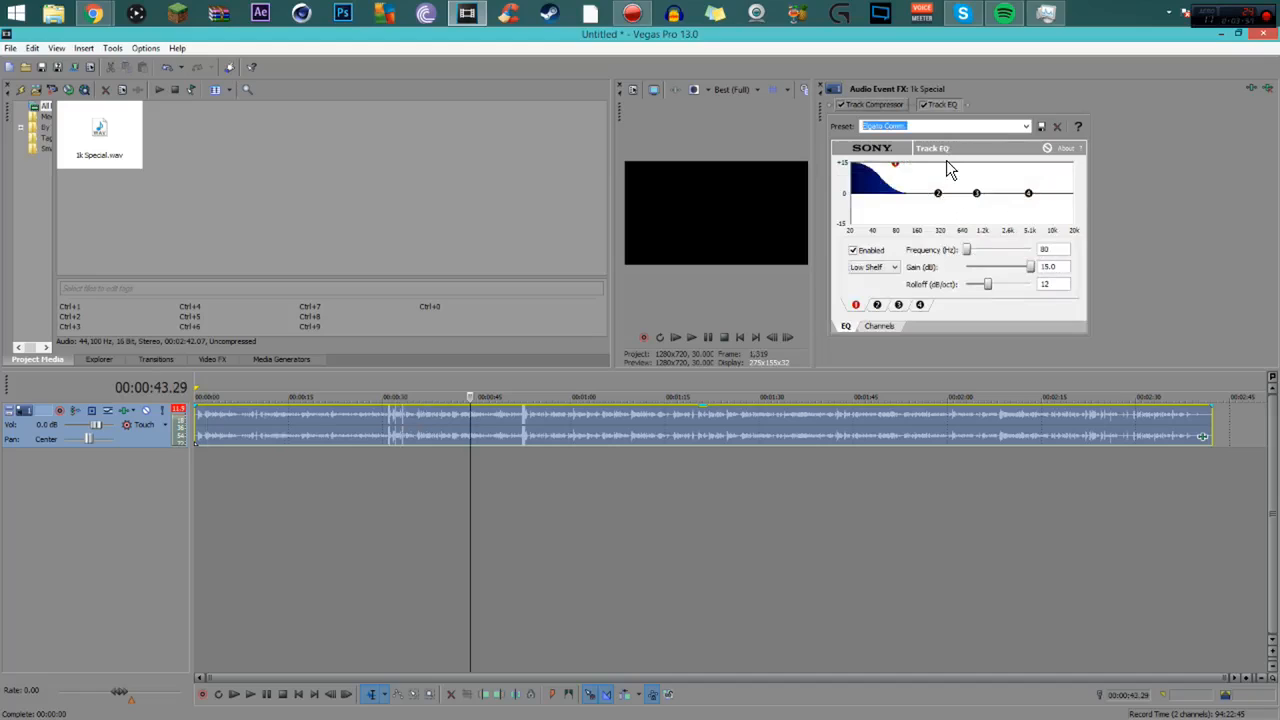
{"action": "mouse_move", "coordinate": [1007, 160]}
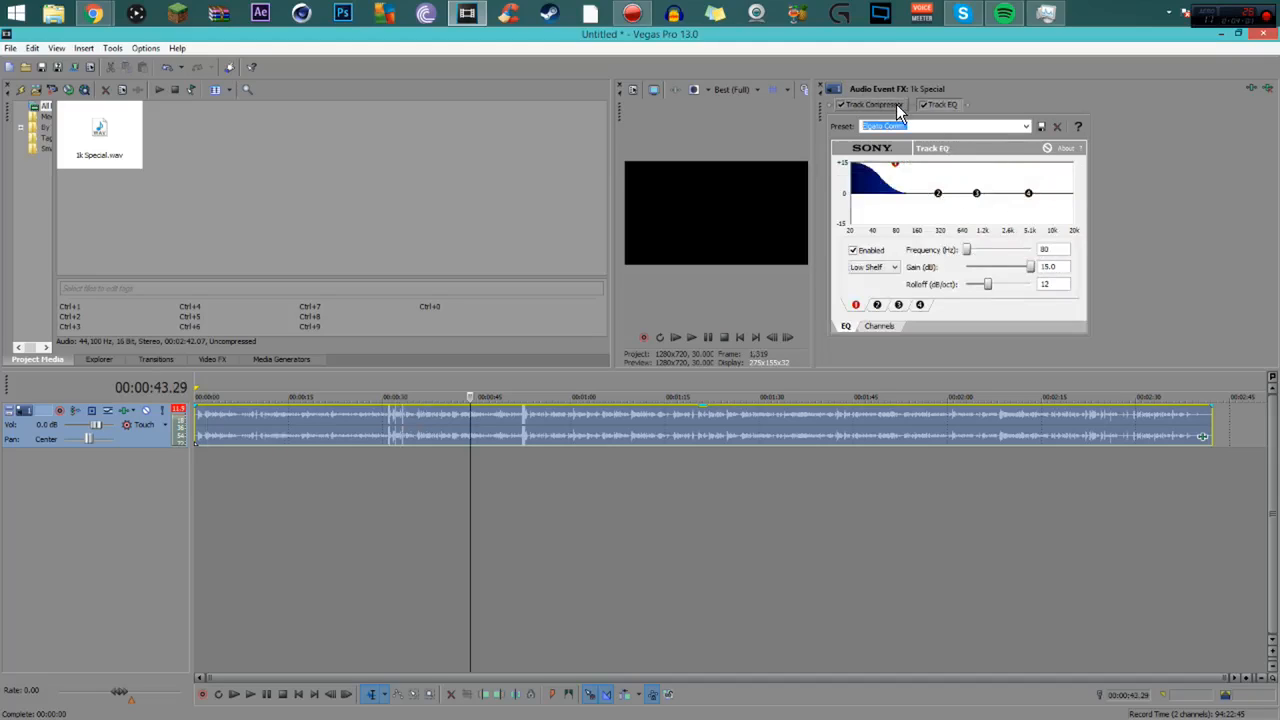
Check the compressor, then in Track EQ drag the curve to cut the lowest frequencies near 26 Hz
{"action": "left_click", "coordinate": [871, 104]}
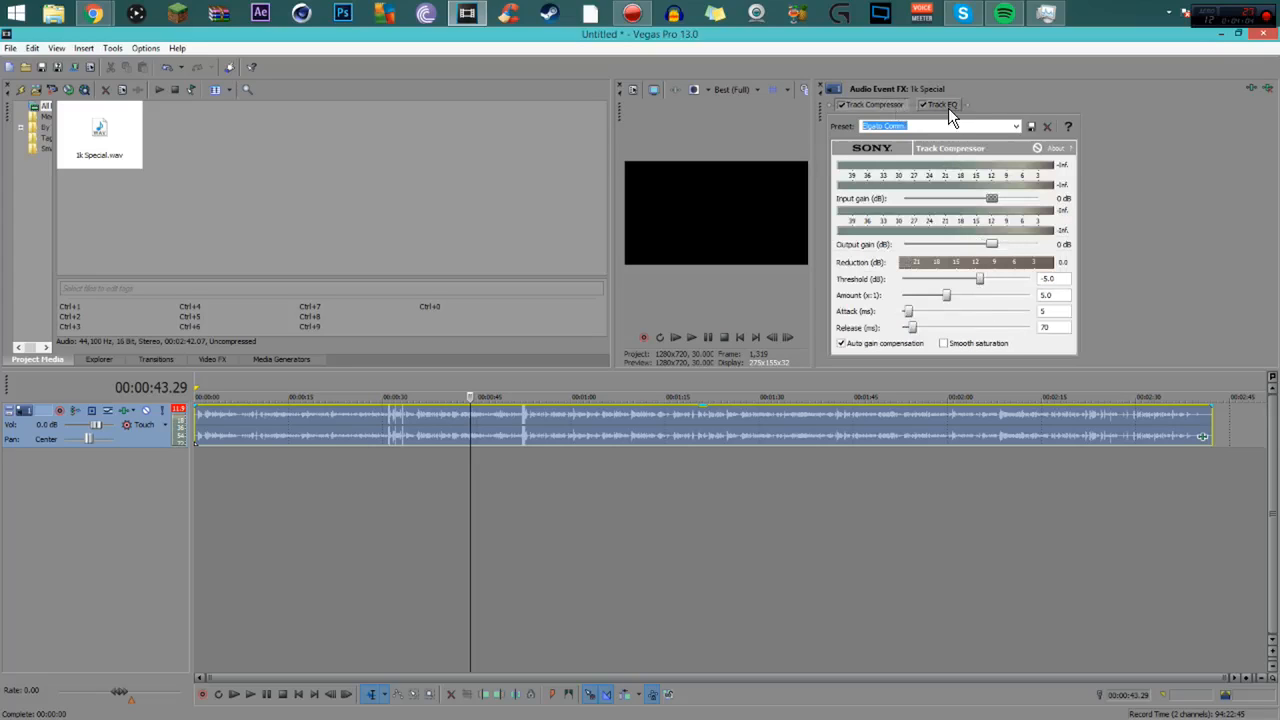
{"action": "left_click", "coordinate": [938, 104]}
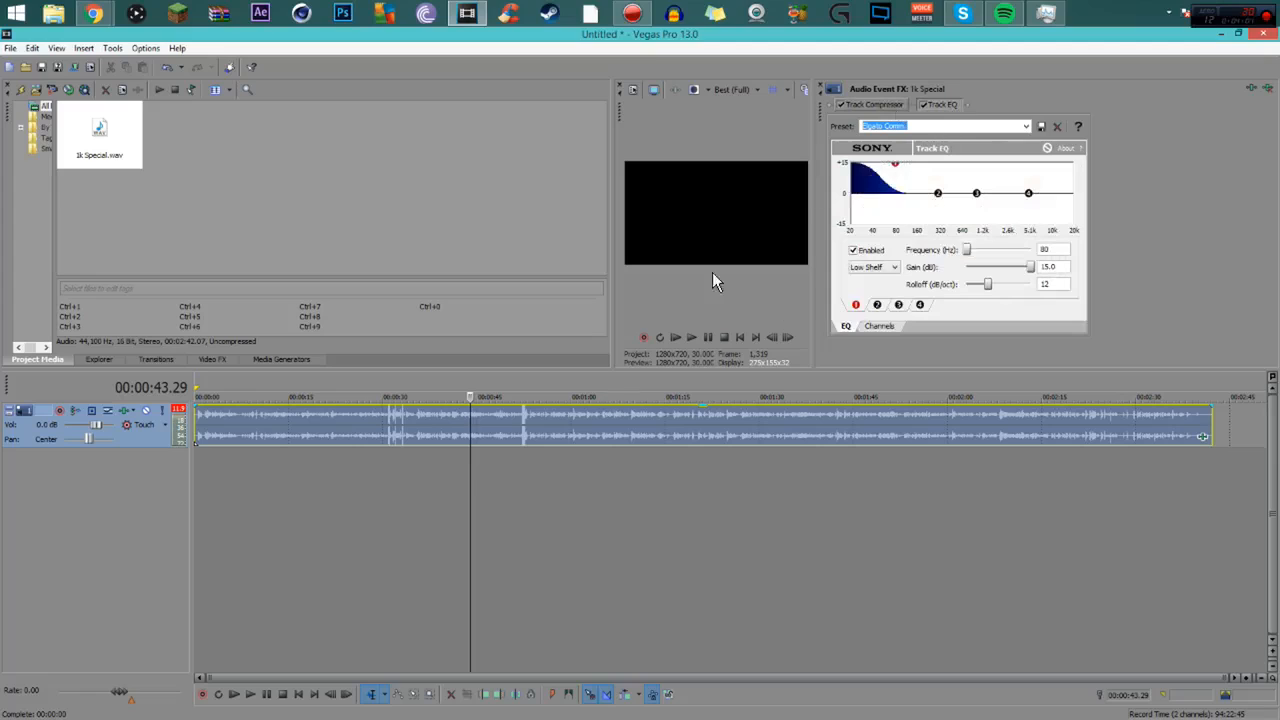
{"action": "mouse_move", "coordinate": [410, 435]}
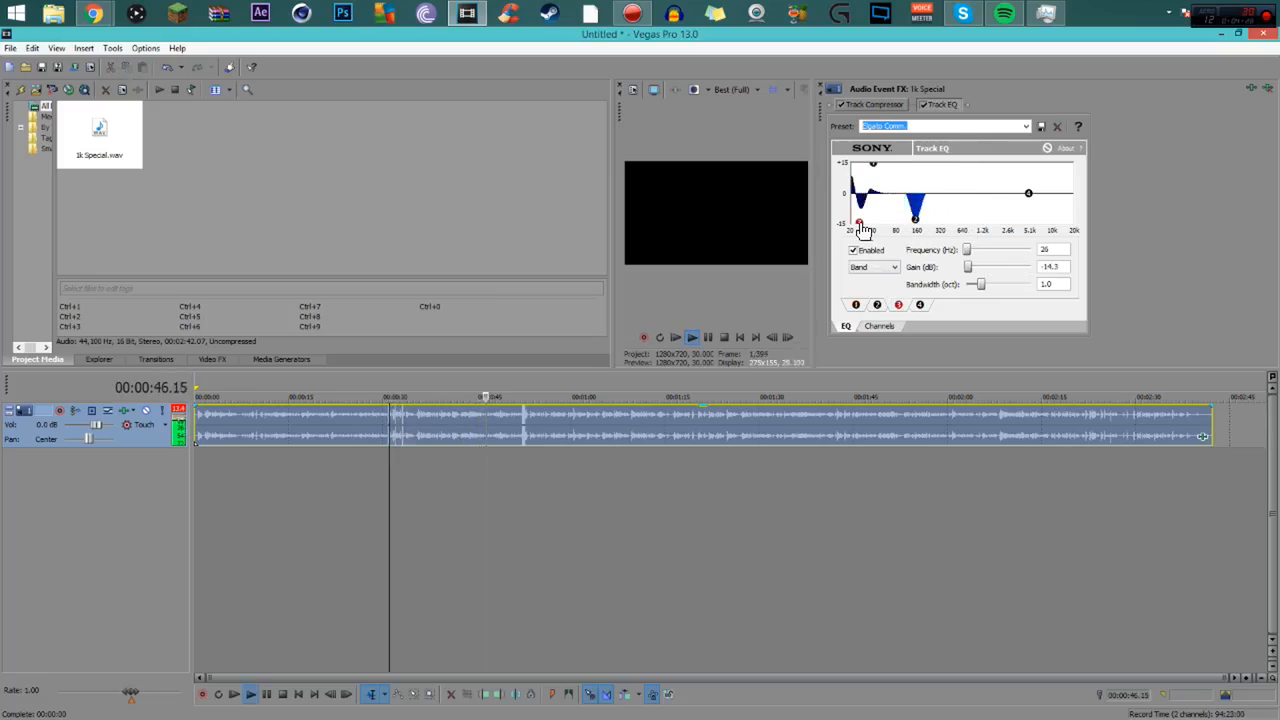
{"action": "left_click_drag", "start_coordinate": [858, 224], "coordinate": [1028, 192]}
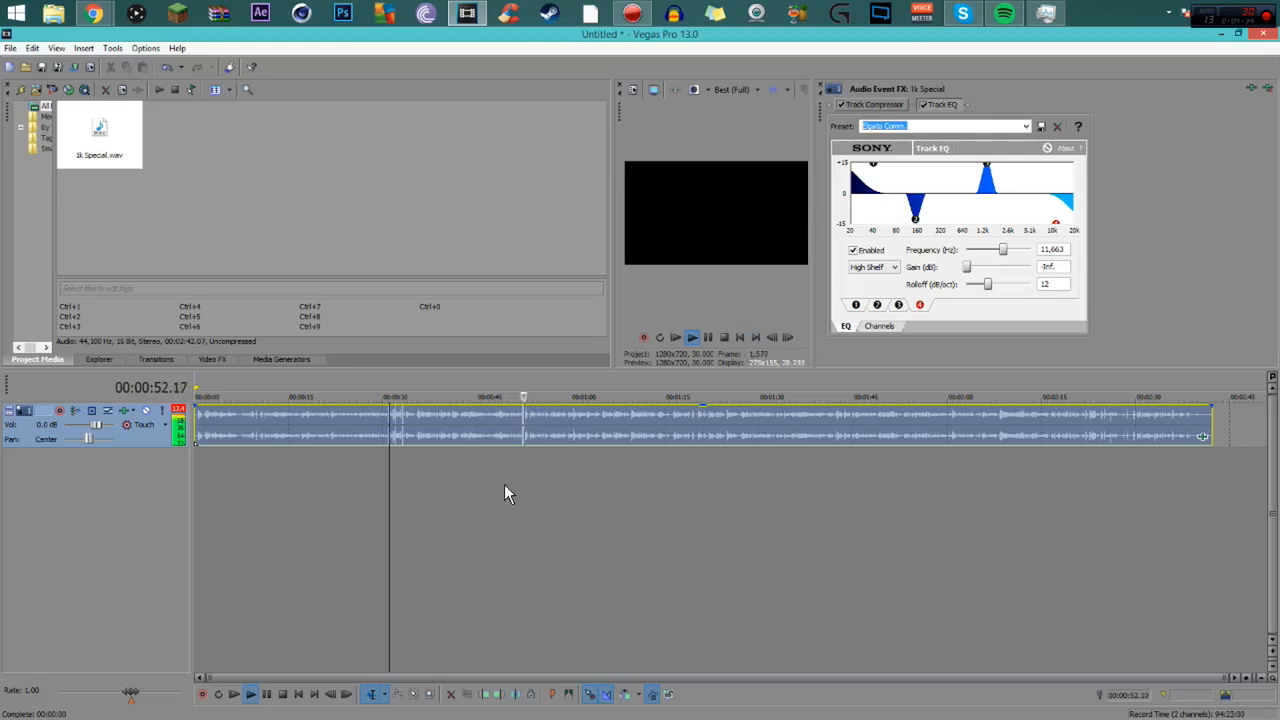
{"action": "left_click", "coordinate": [1024, 126]}
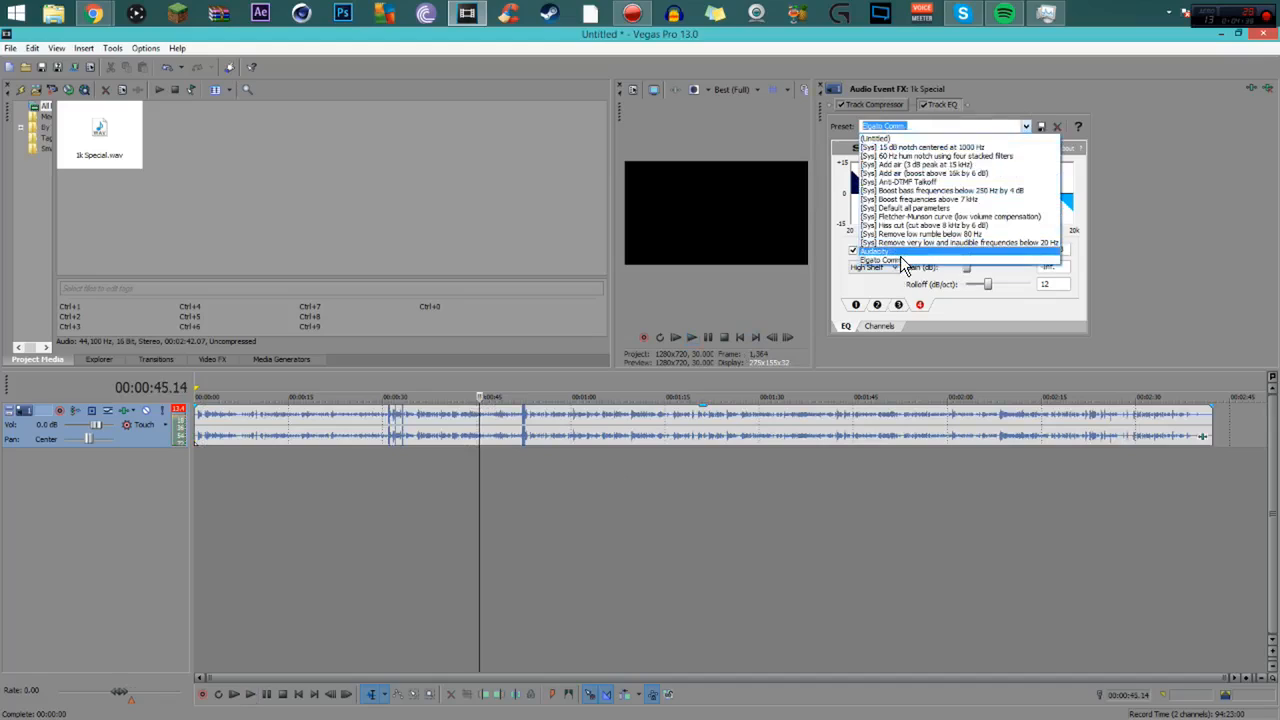
Select the saved Audacity preset for the Track EQ
{"action": "left_click", "coordinate": [873, 250]}
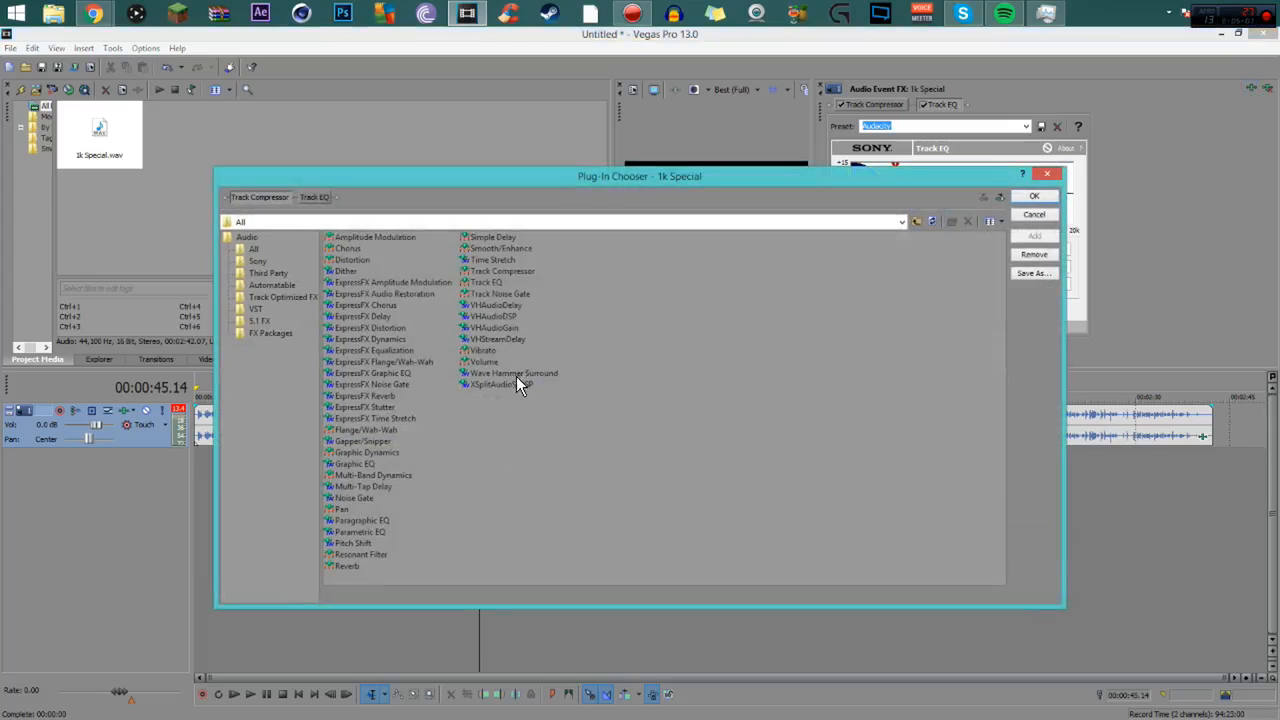
{"action": "mouse_move", "coordinate": [755, 378]}
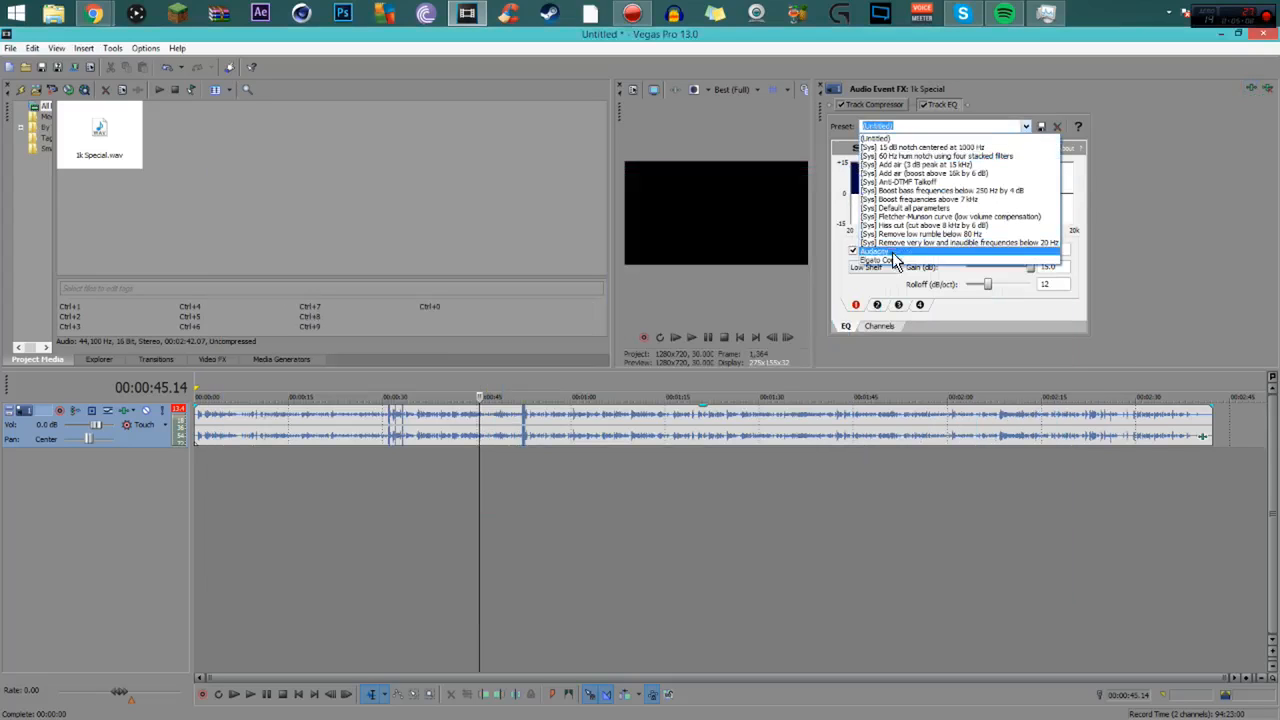
Switch the EQ to the other saved preset with the 80 Hz boost and show the compressor settings
{"action": "left_click", "coordinate": [895, 251]}
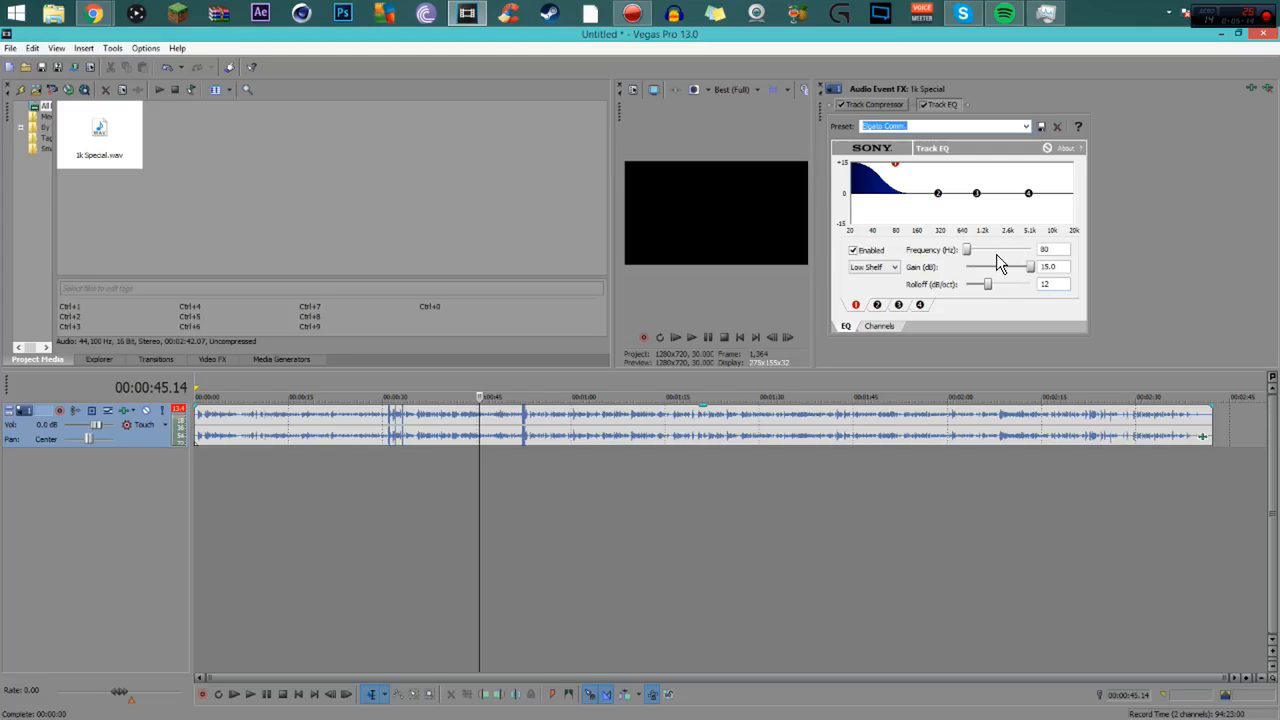
{"action": "left_click", "coordinate": [871, 104]}
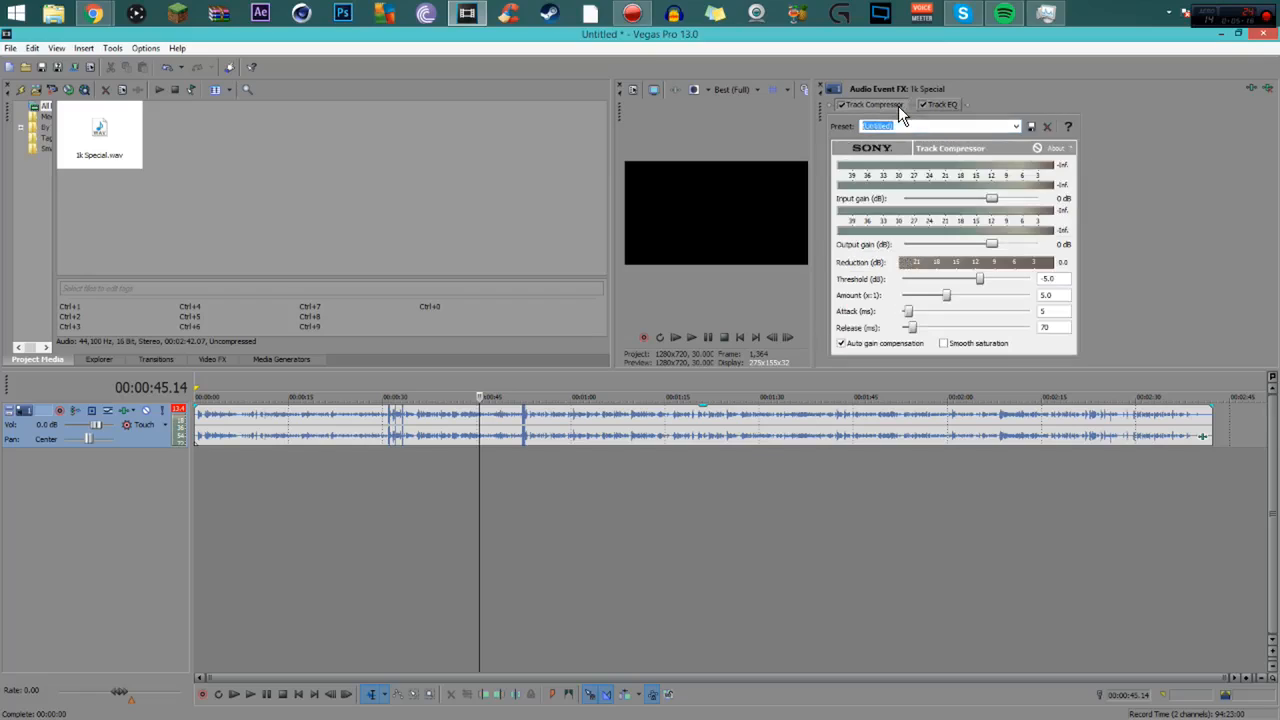